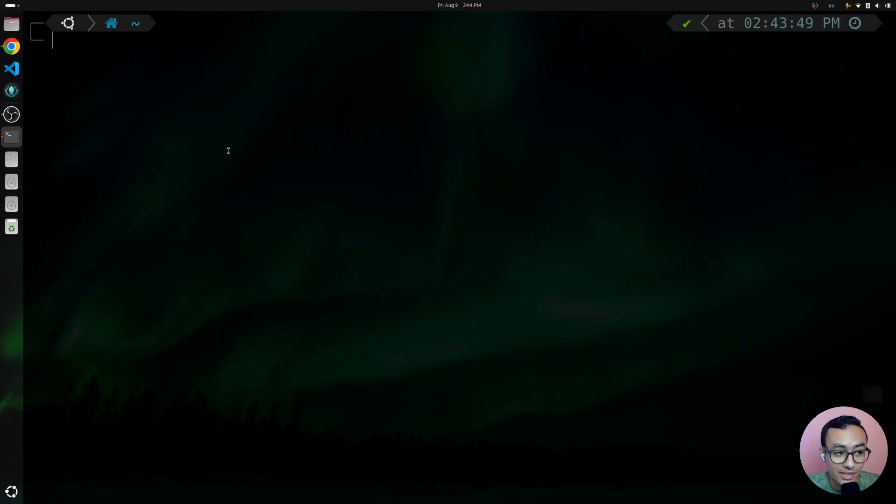
Check the host Node version (v20.12.0), start a disposable Ubuntu container, and try node inside it.
type("node --version")
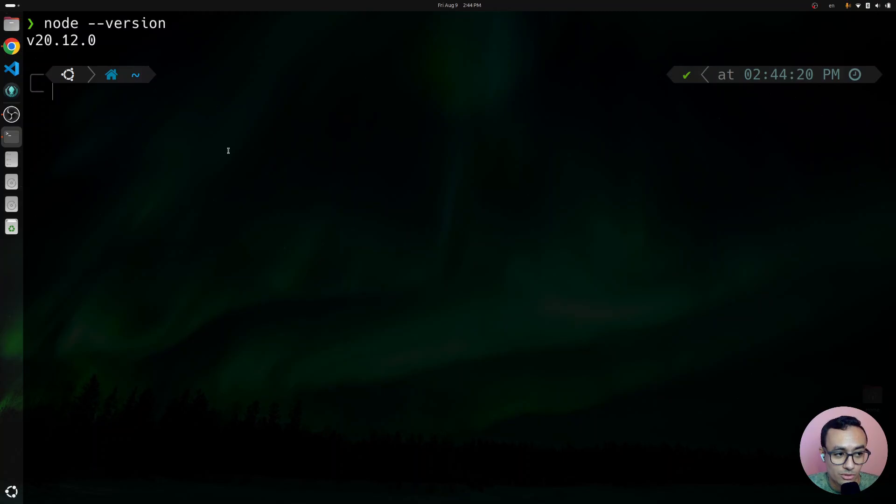
type("docker run")
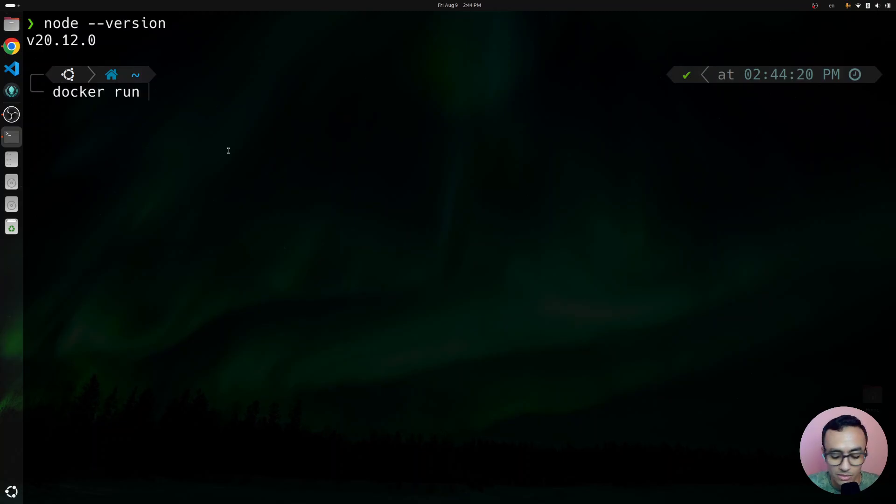
type("-it --rm ubuntu")
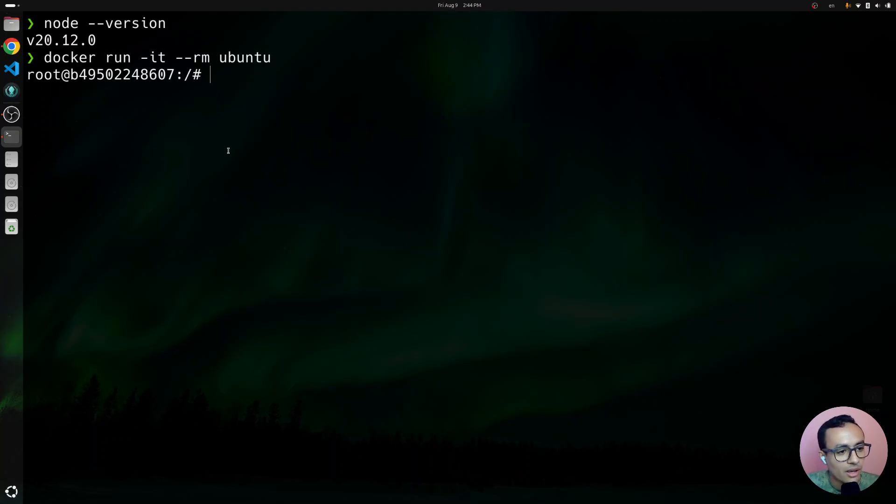
type("node")
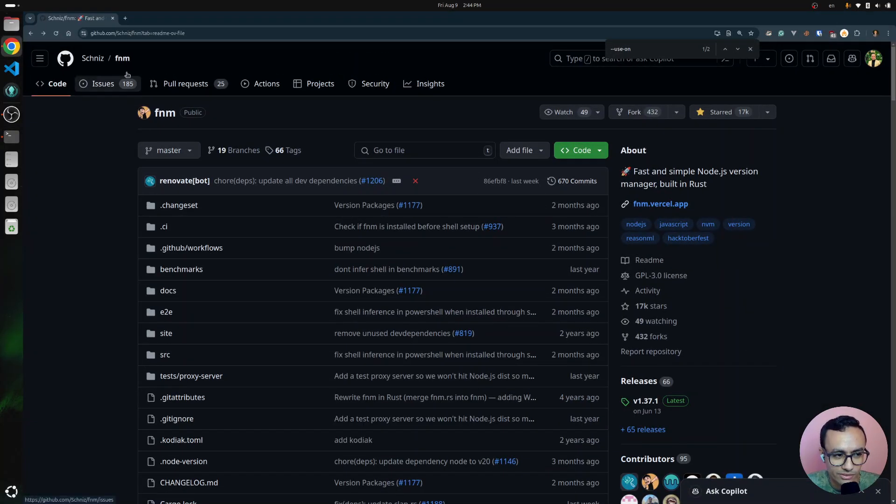
mouse_move(147, 137)
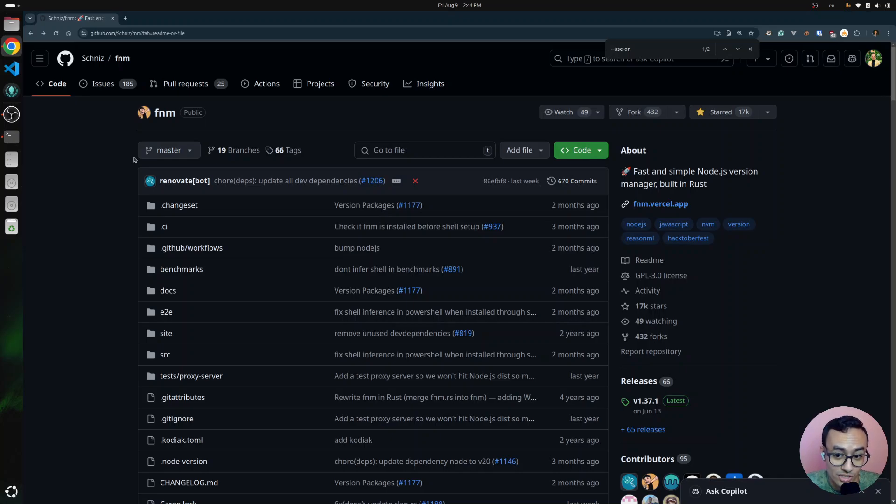
mouse_move(532, 134)
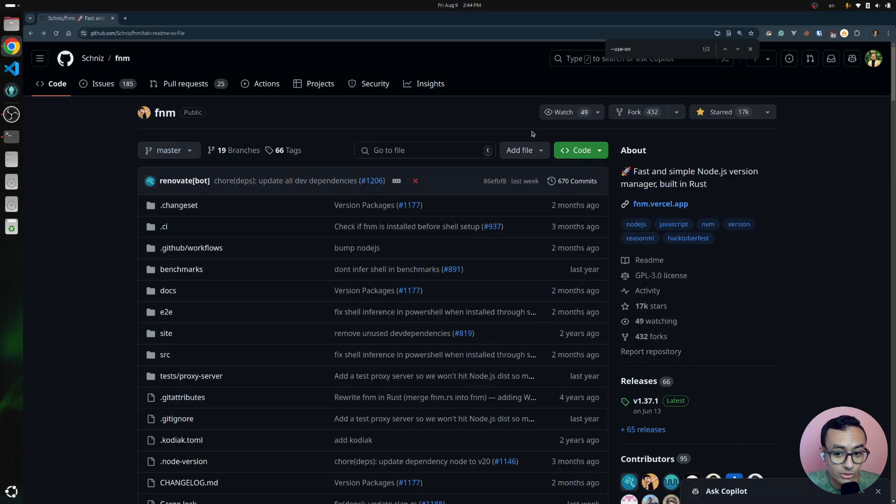
Scroll the fnm README to Installation and highlight the 'Using a script (macOS/Linux)' heading.
scroll("down", 3)
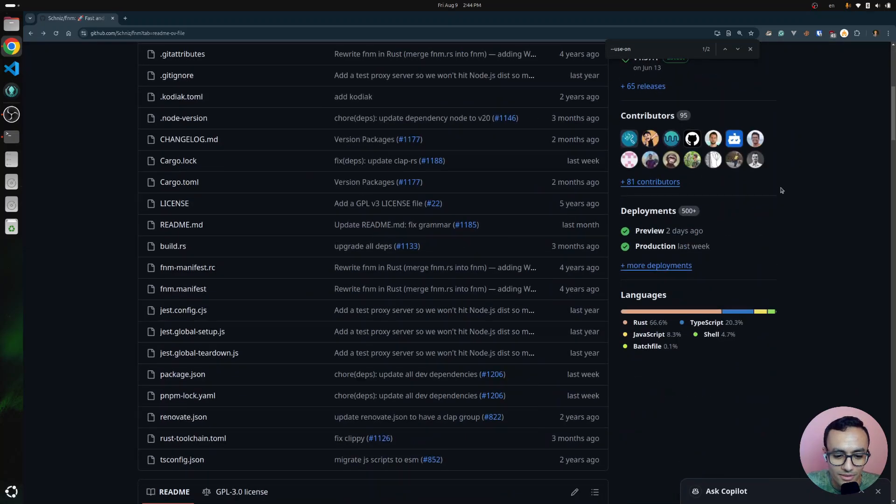
scroll("down", 3)
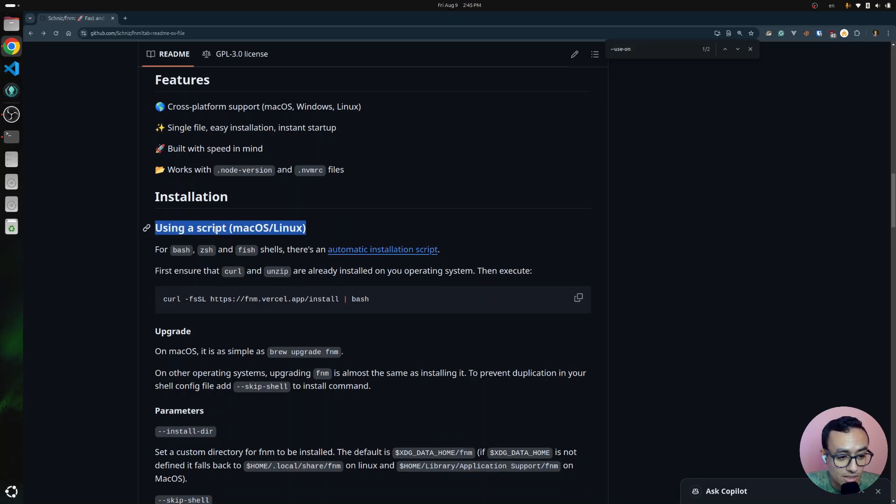
double_click(250, 228)
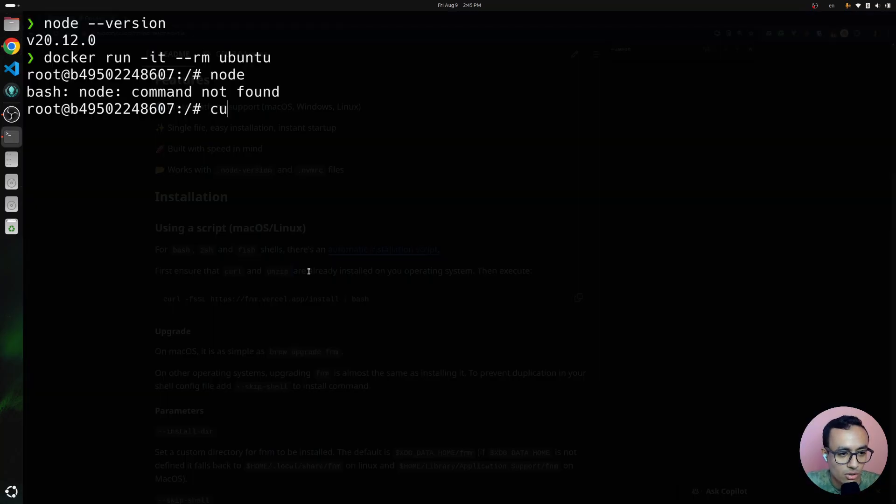
Confirm unzip is missing in the container and start an apt update && apt install command.
type("unzip")
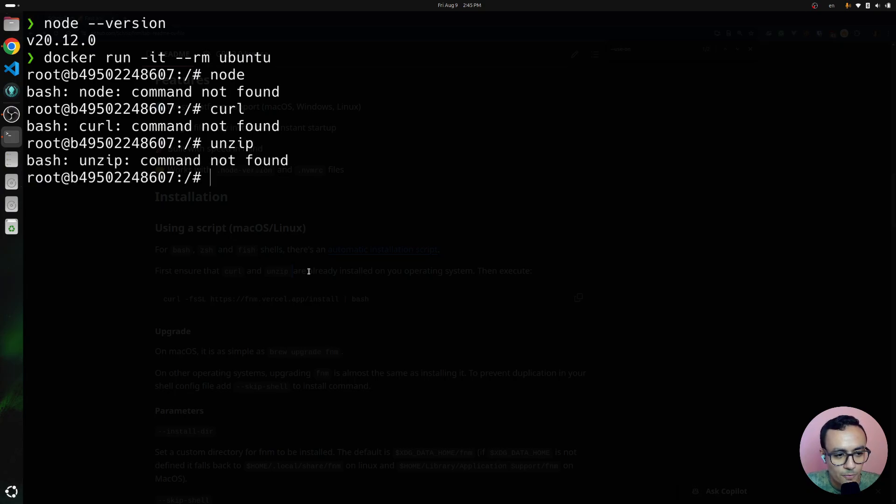
type("apt update")
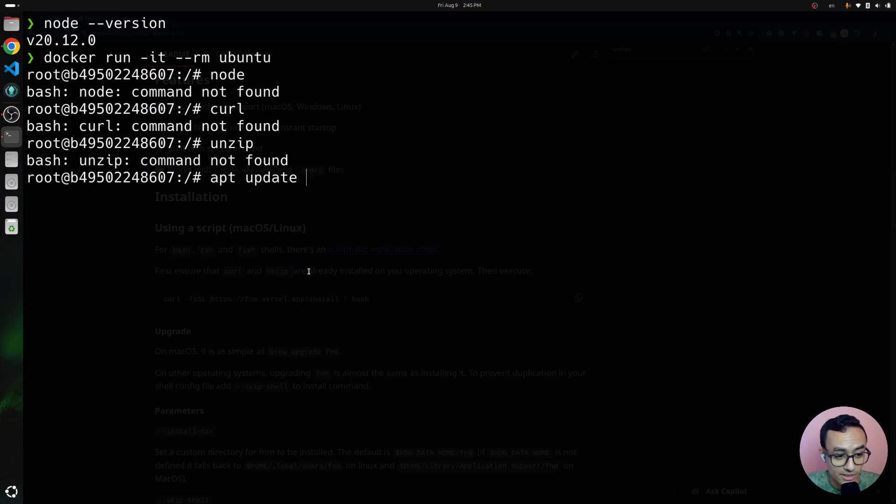
type("&& apt instal")
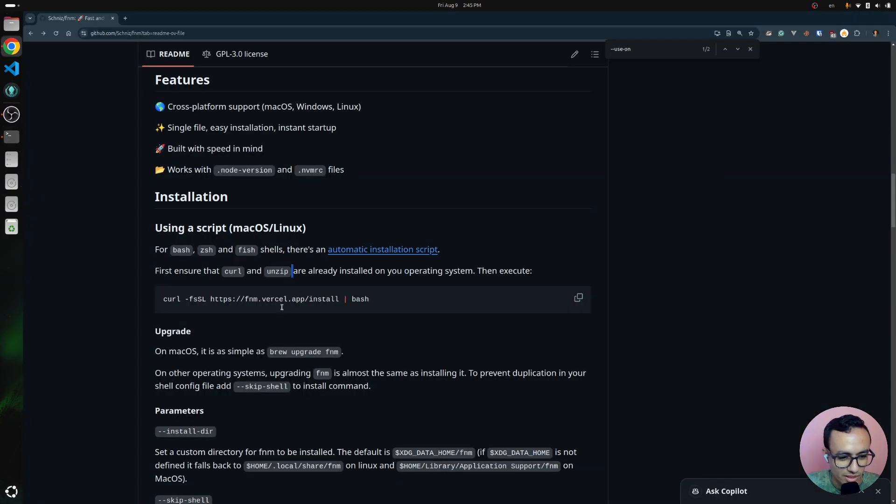
Select the install script URL from the README and search the opened script for unzip.
left_click_drag(162, 299, 338, 299)
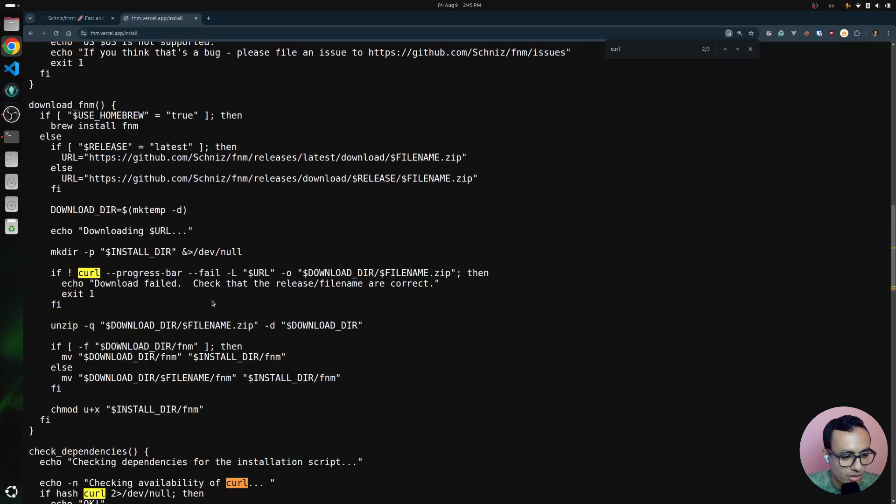
type("unzip")
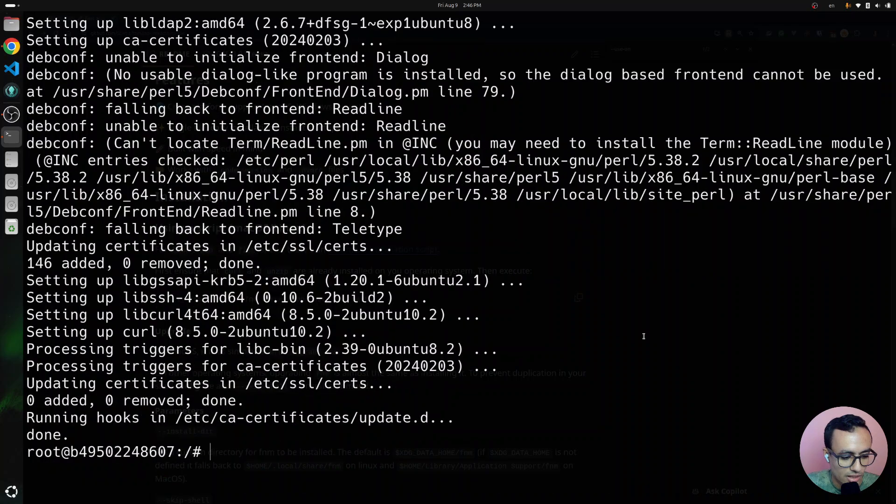
type("curl -fsSL https://fnm.vercel.app/install | bash")
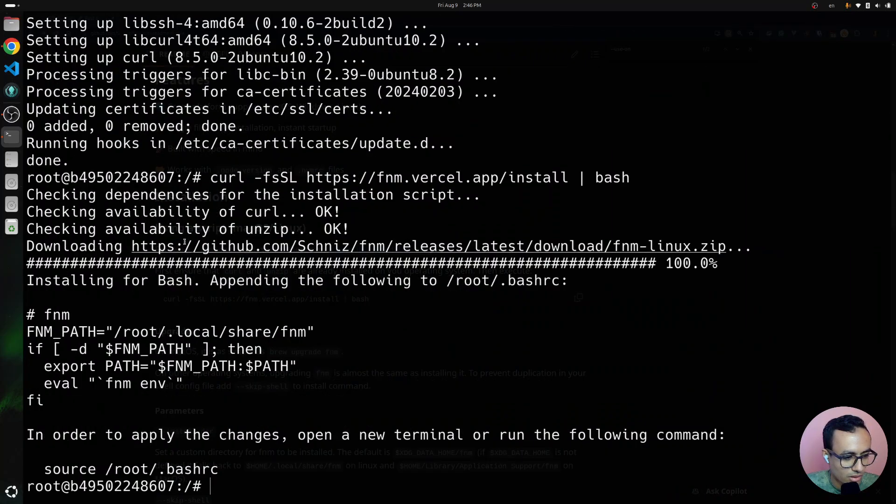
double_click(401, 246)
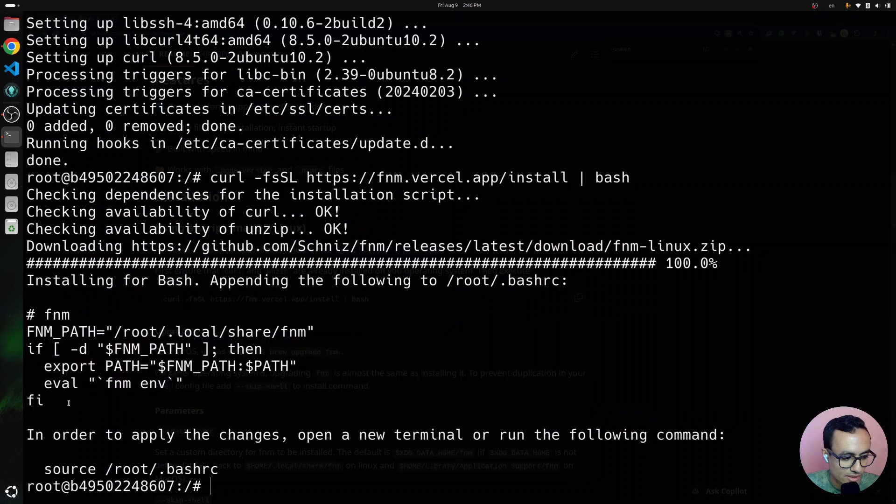
left_click_drag(26, 332, 68, 400)
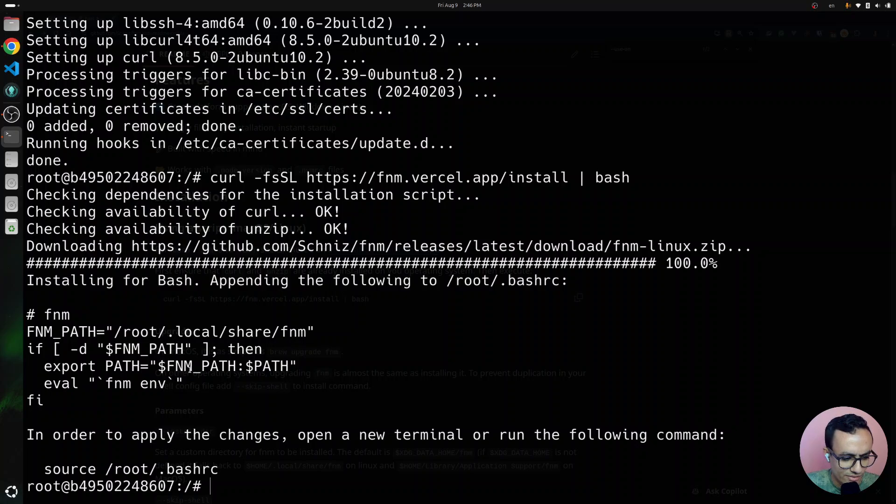
double_click(121, 366)
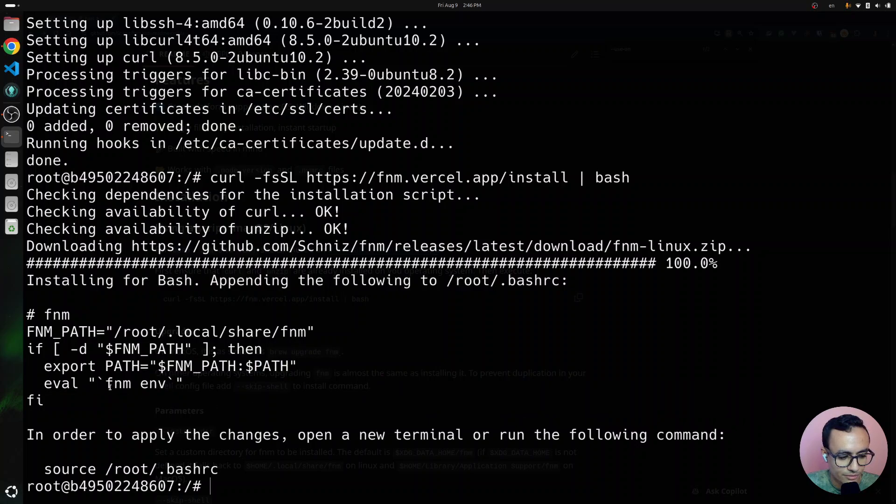
double_click(136, 384)
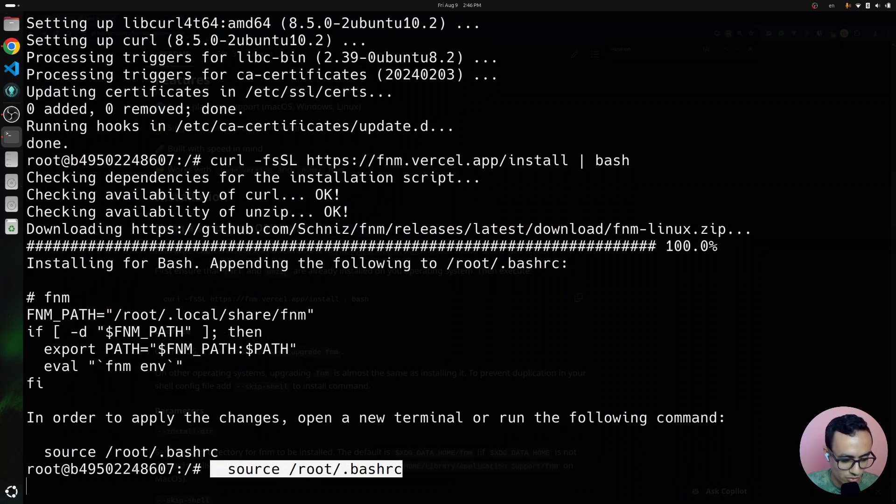
Run fnm after reloading .bashrc, install the LTS Node (v20.16.0), and start node.
type("fnmn")
type("fnm install --lts")
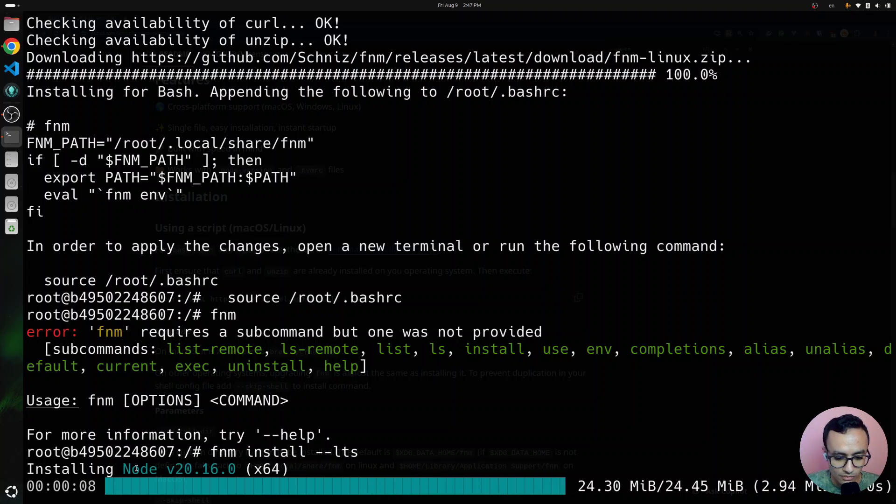
type("node")
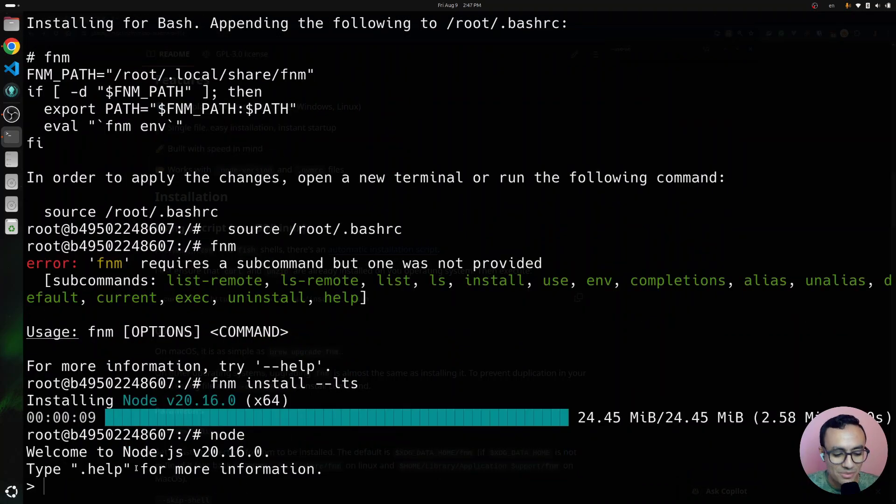
Run console.log("Hello from Node.js"); in the Node REPL.
type("c")
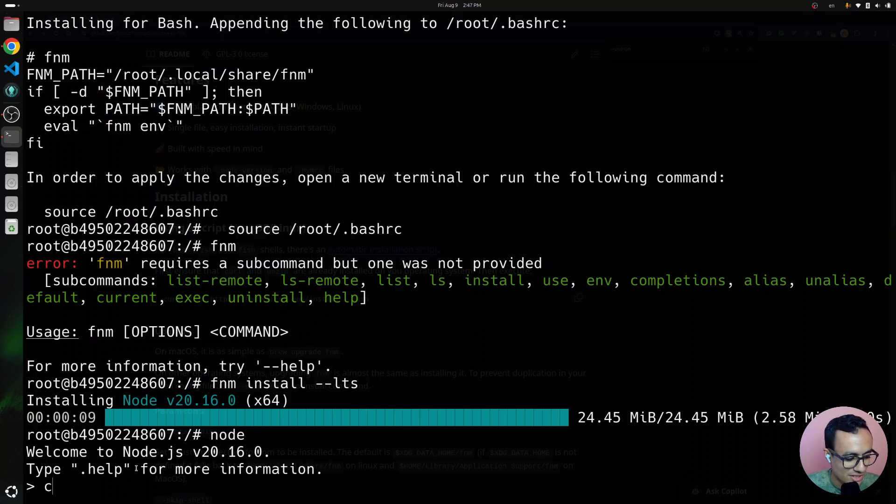
type("onsole")
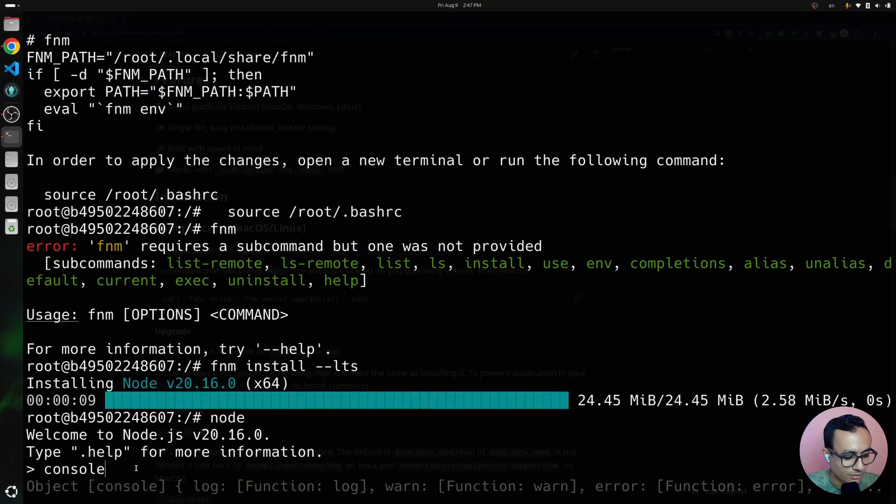
type(".log(\"HEl")
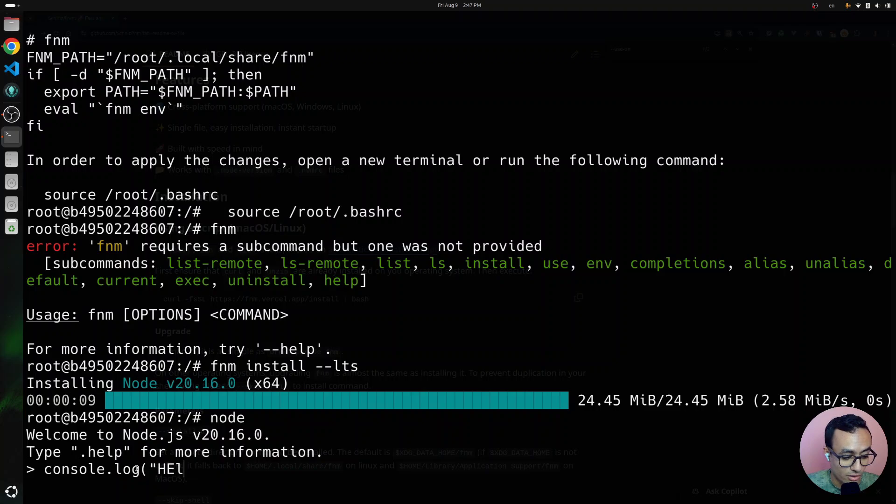
type("lo from No")
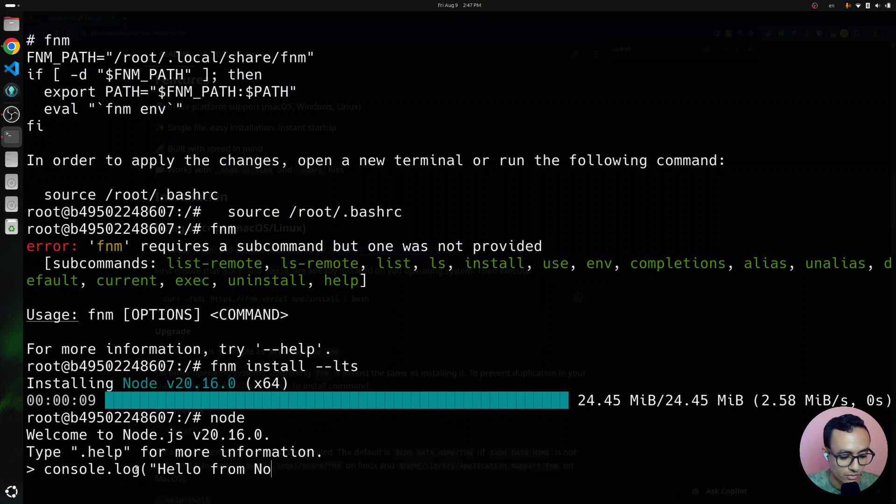
type("de.js\");")
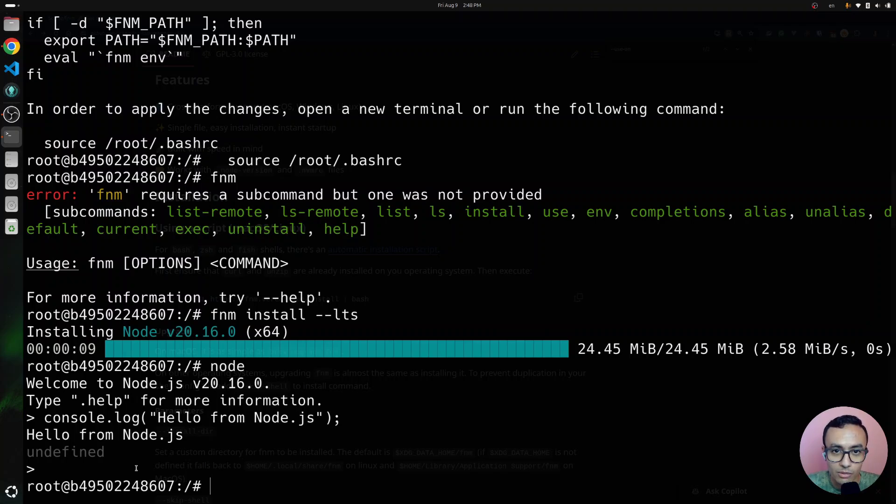
Create project1 and write 18 into project1/.node-version.
type("mkdir")
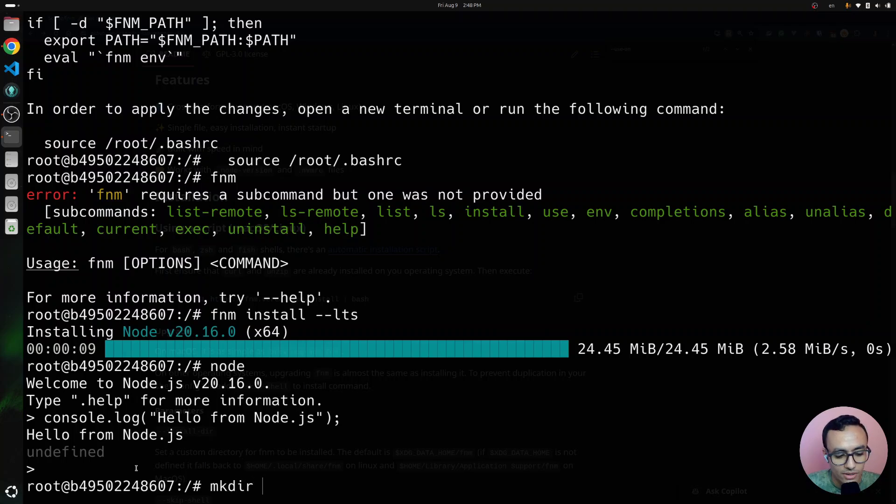
type("project1")
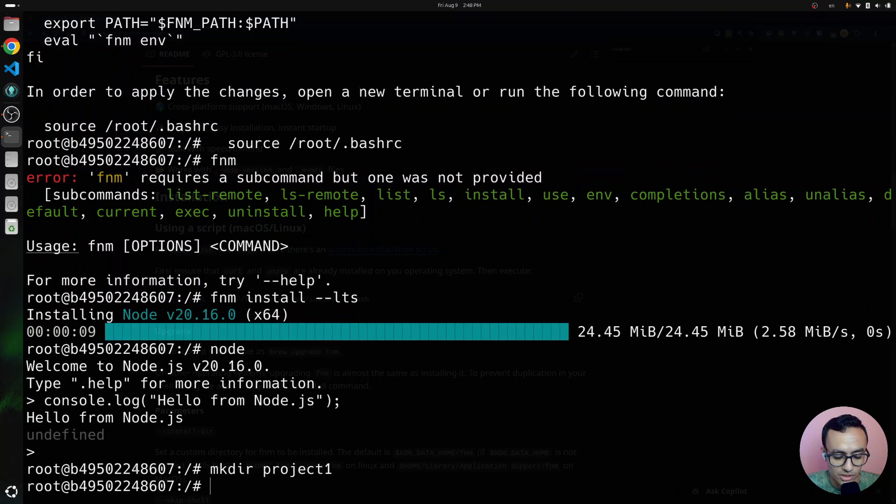
type("echo \"")
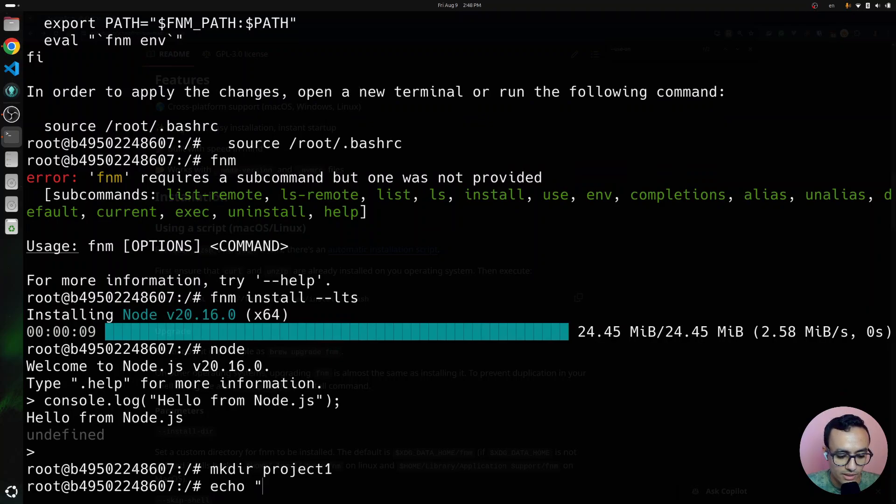
type("18\" > project1/")
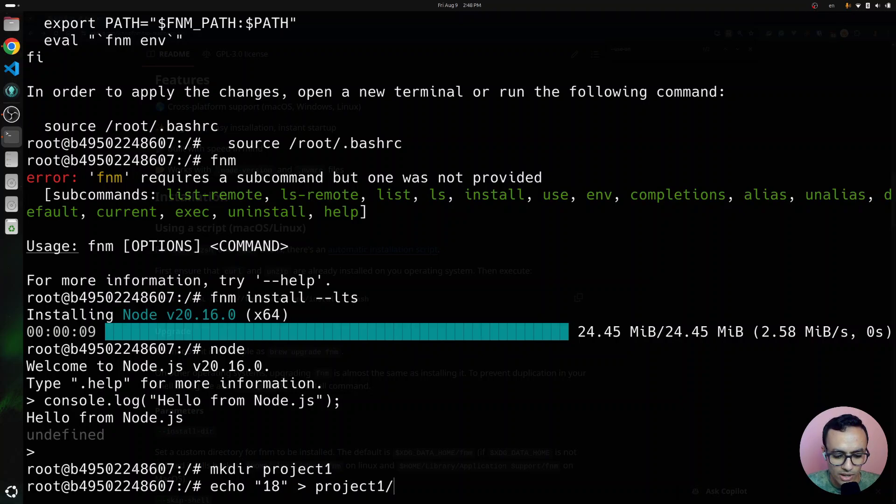
type(".node-")
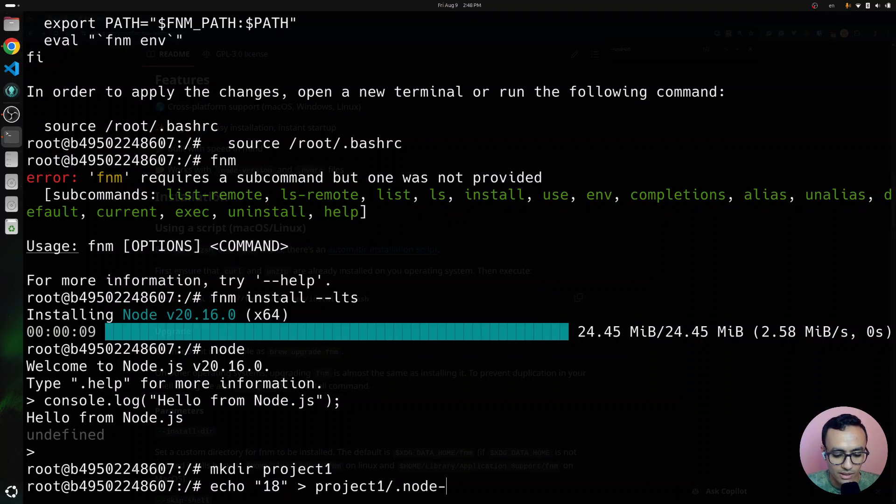
type("version")
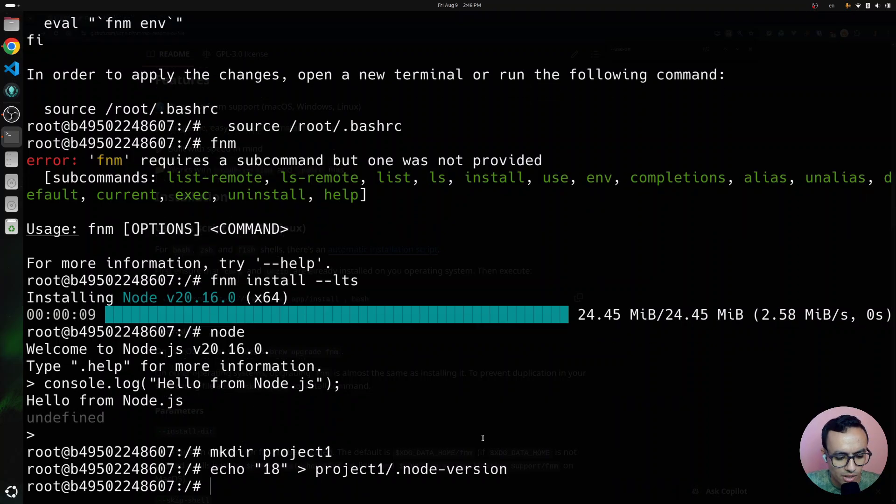
Enter project1, run fnm install and fnm use to get Node v18.20.4, verify it, and return to the parent directory.
type("c")
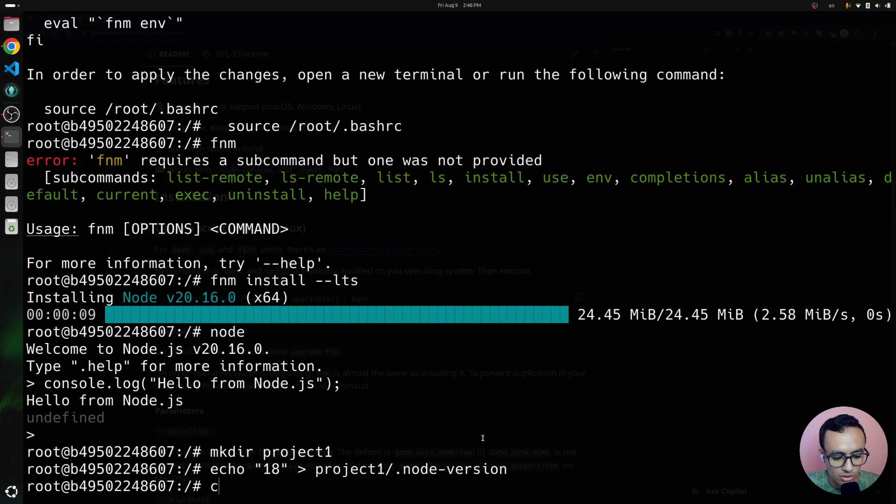
type("d pro")
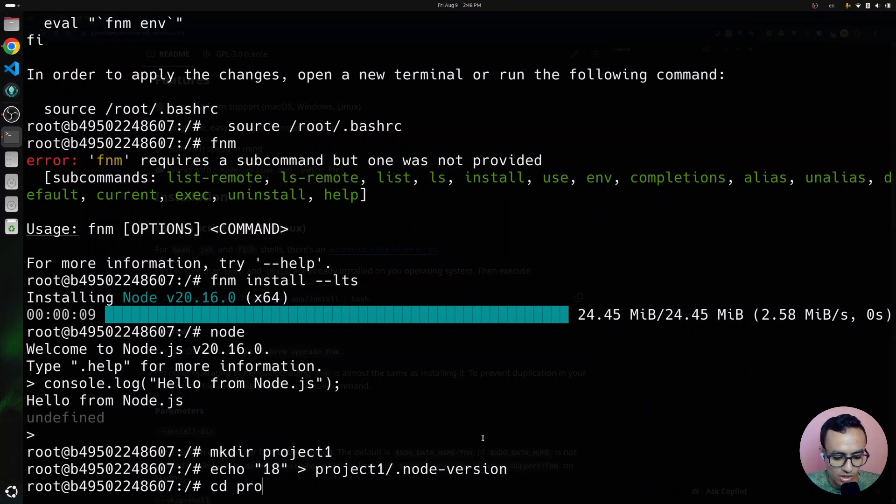
type("ject1")
type("node --version")
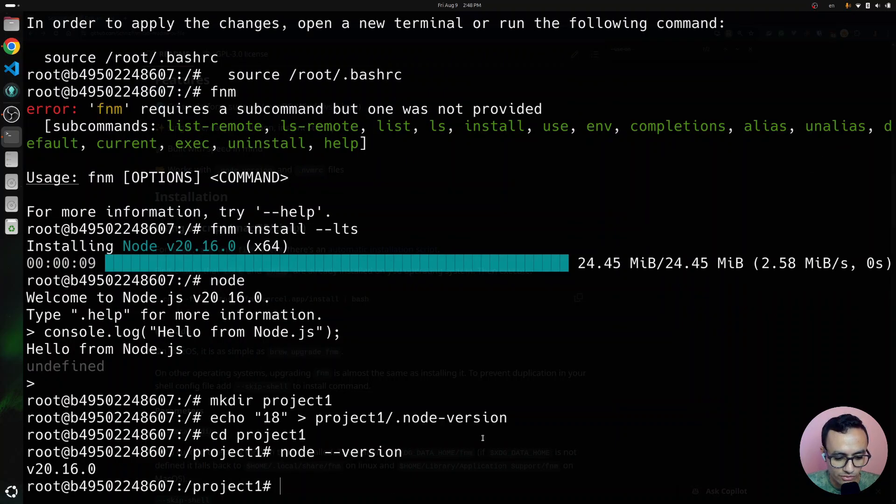
type("fnm")
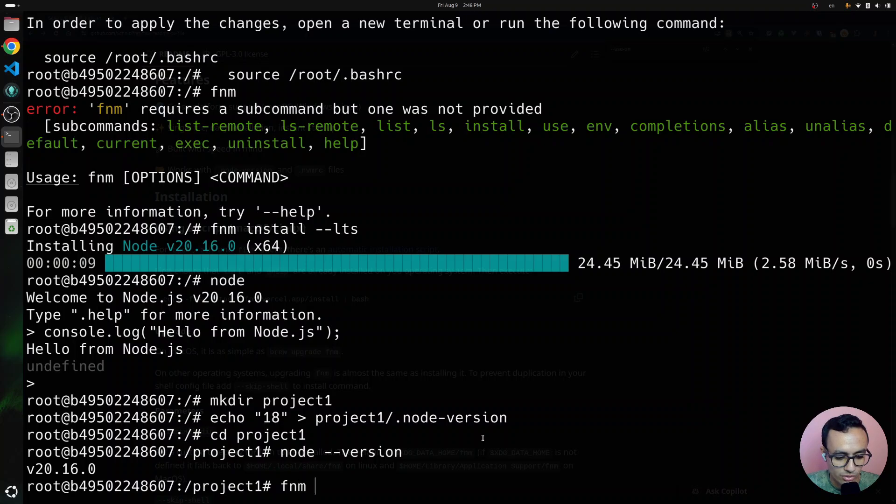
type("install")
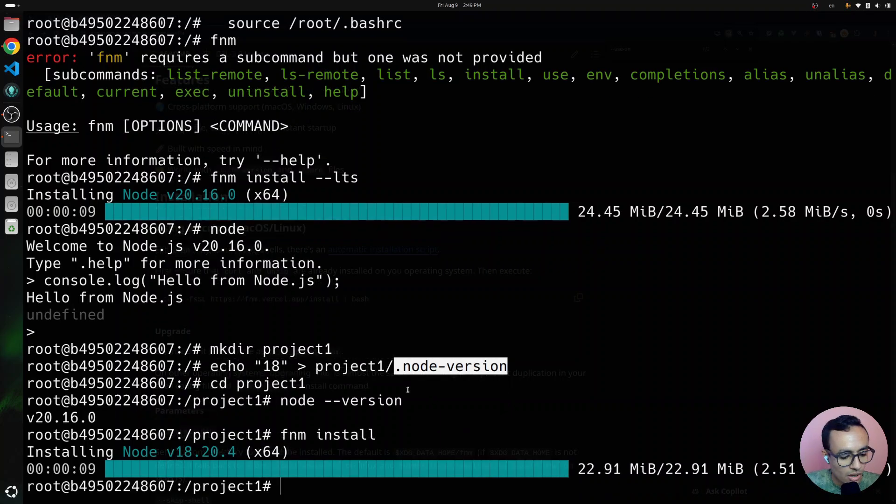
type("fnm use")
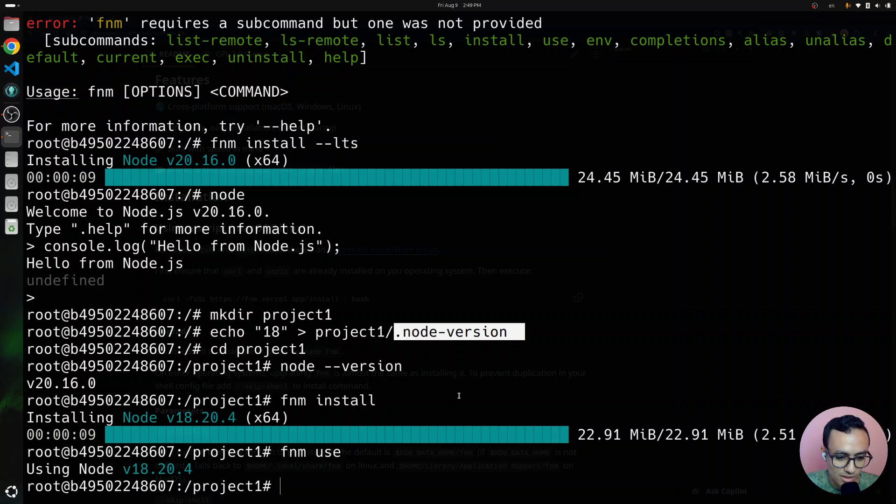
type("node --version")
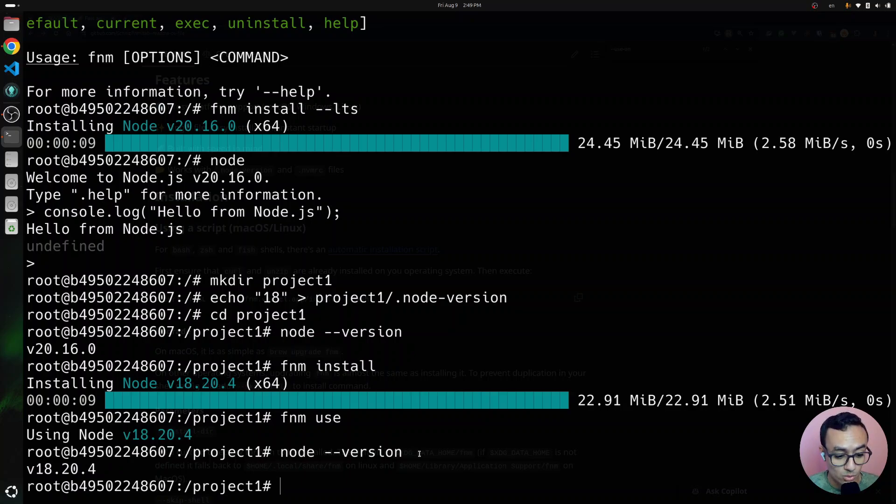
type("cd ..")
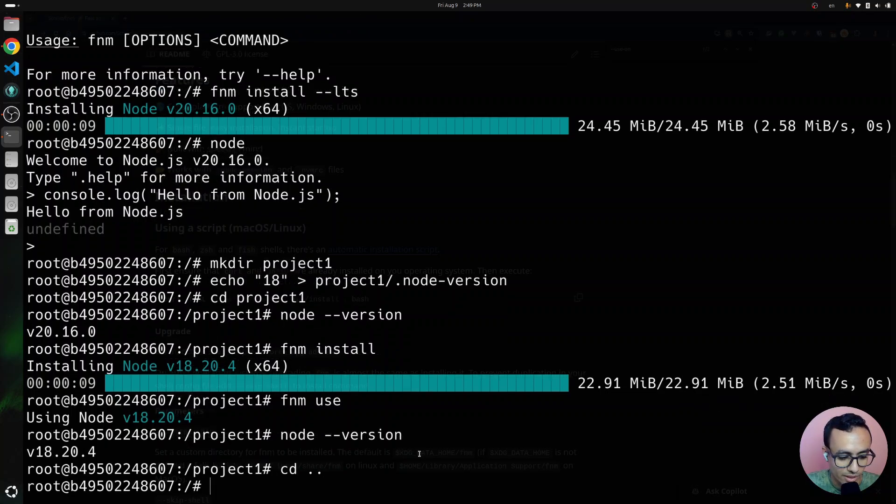
Abandon a --use-on-cd command line and install vim in the container with apt, confirming with Y.
type("--us")
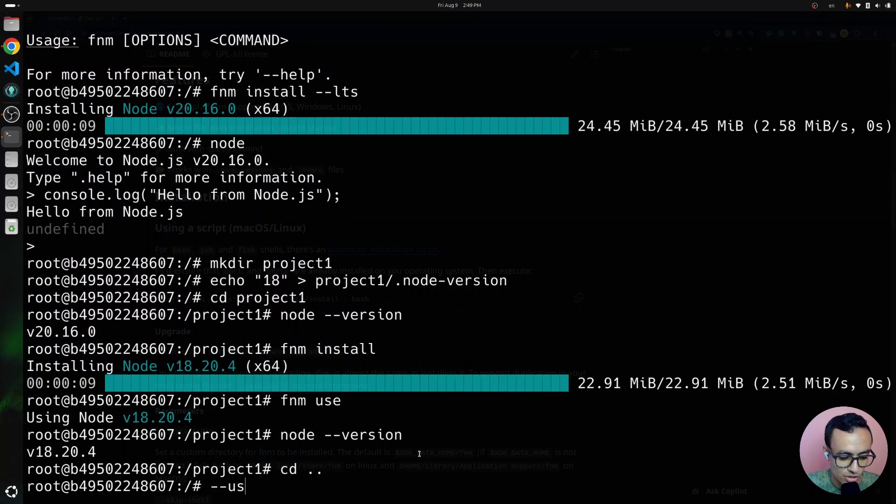
type("e-on-cd")
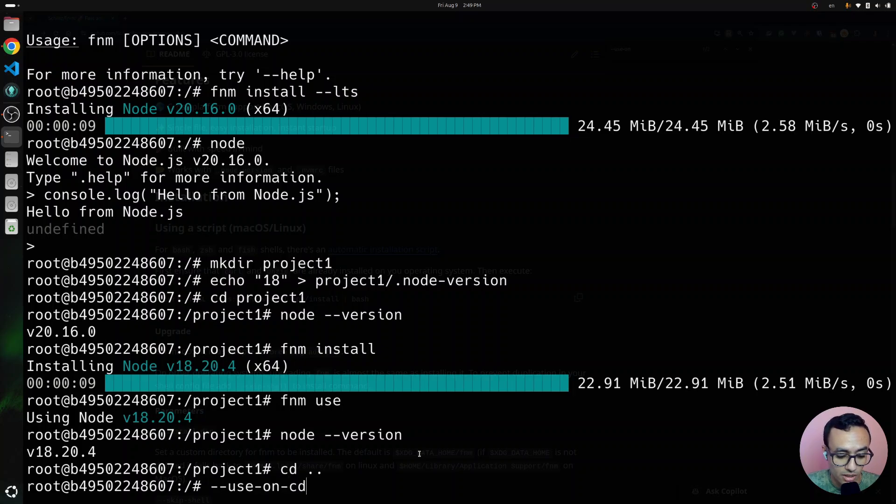
key("BackSpace")
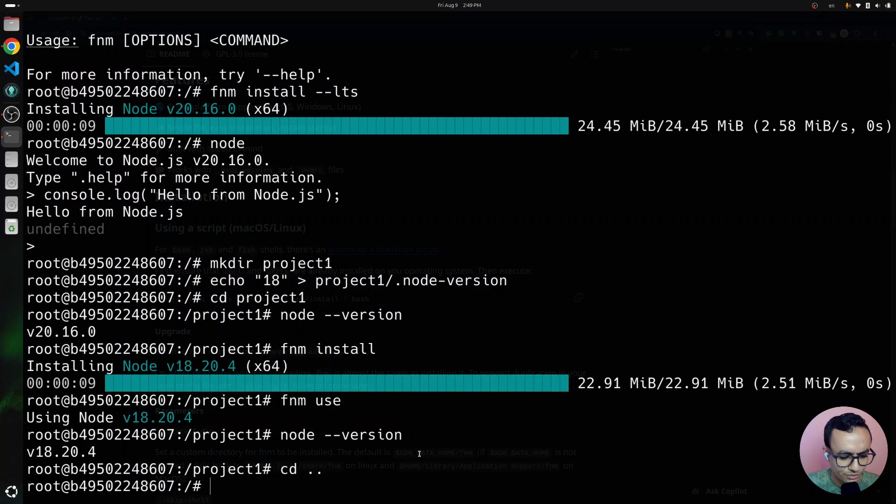
type("apt install vim")
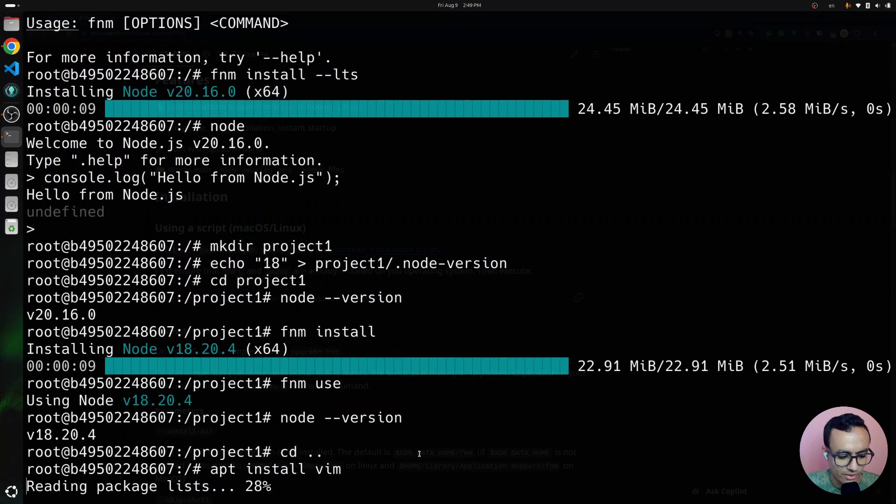
scroll("down", 3)
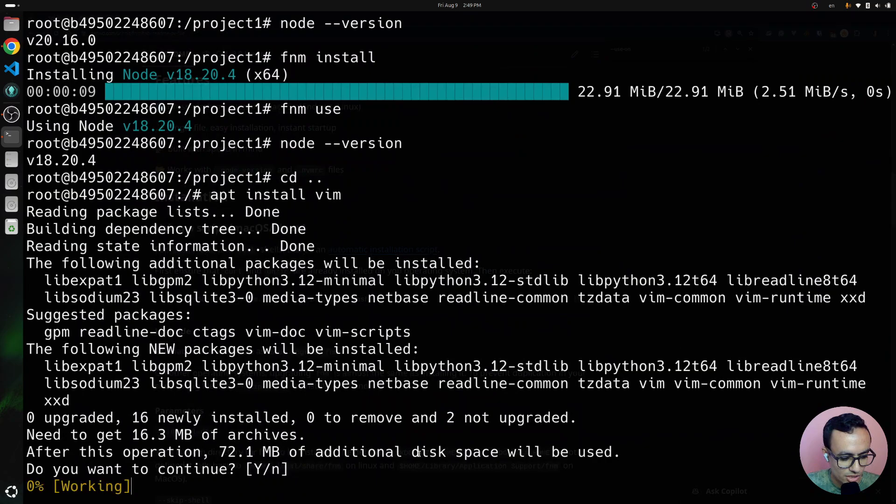
type("Y")
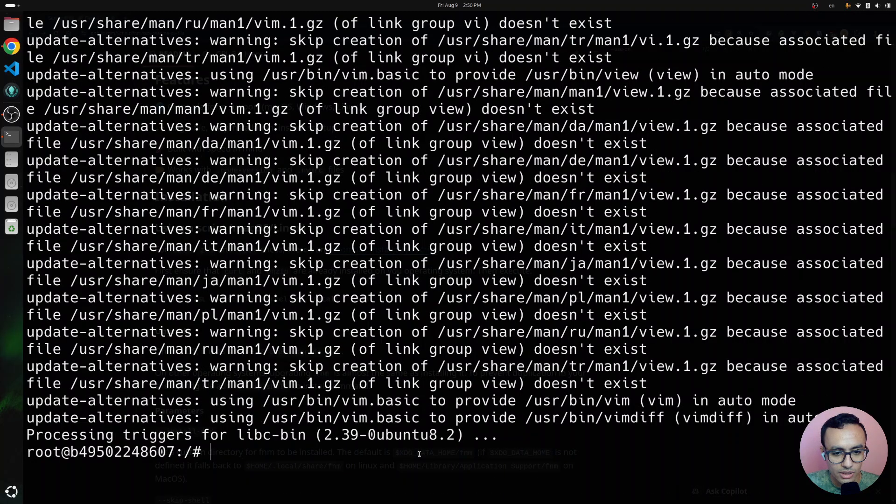
type("vim")
type("vi ~/.")
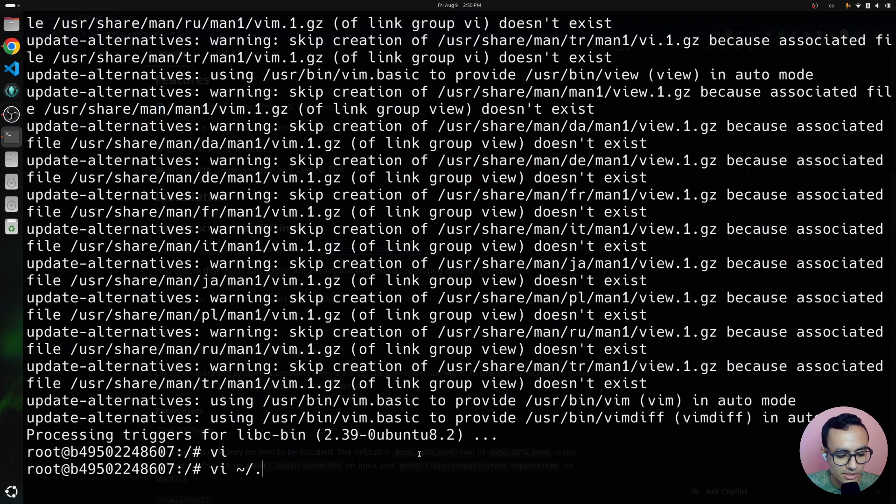
Edit ~/.bashrc in vim: put FNM_PATH on its own line and append --use-on-cd to the fnm env line.
type("bashr")
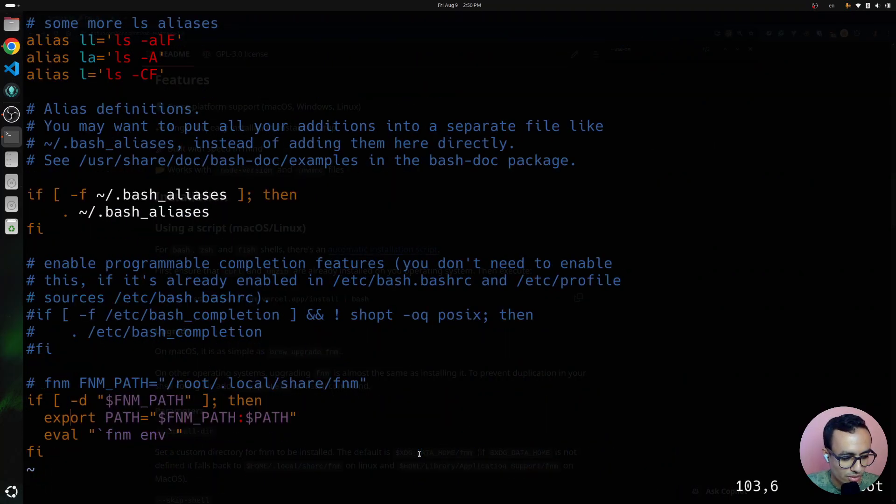
key("V")
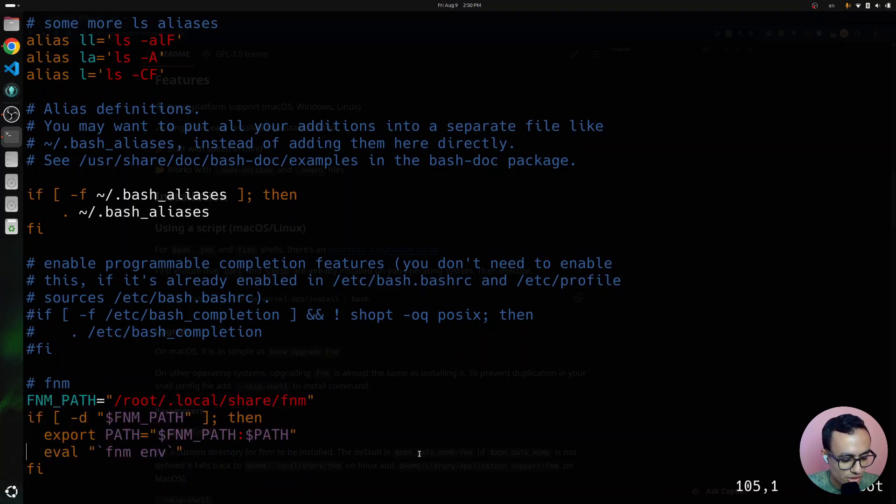
key("i")
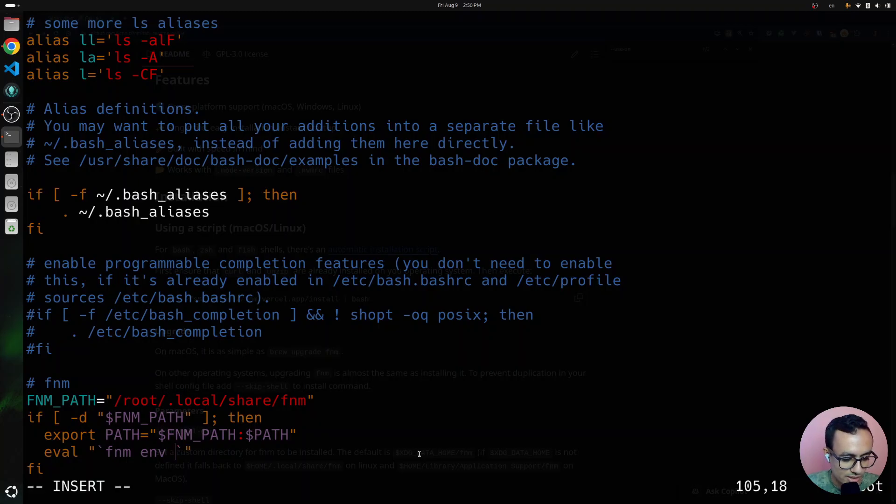
type("--use-on")
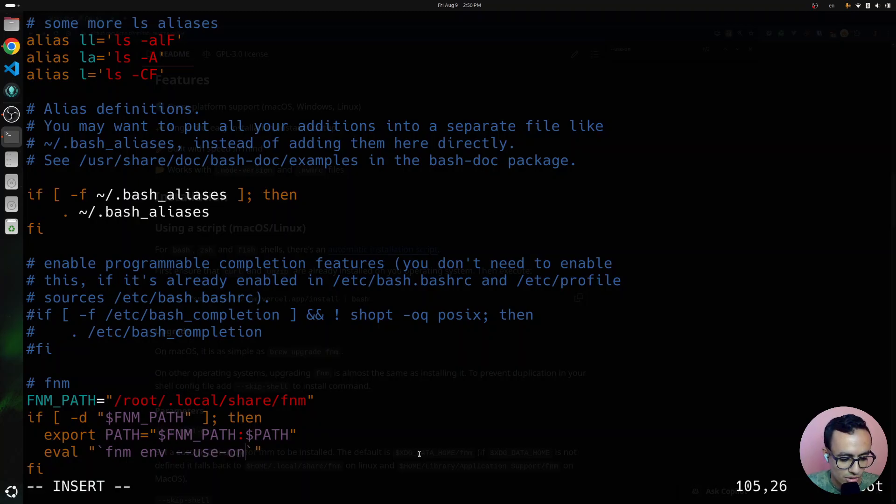
type("cd")
type("source ~/")
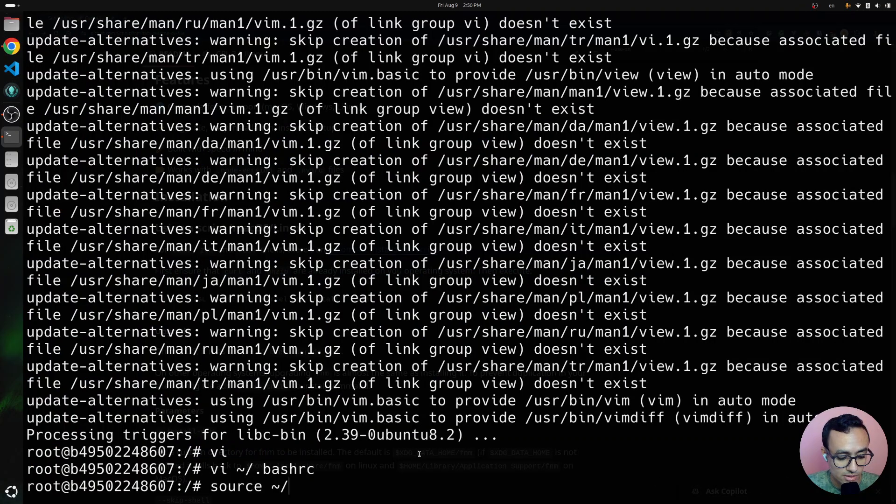
Reload .bashrc so Node reads v20.16.0 at root, then enter project1 where fnm switches to v18.20.4.
type("bashr")
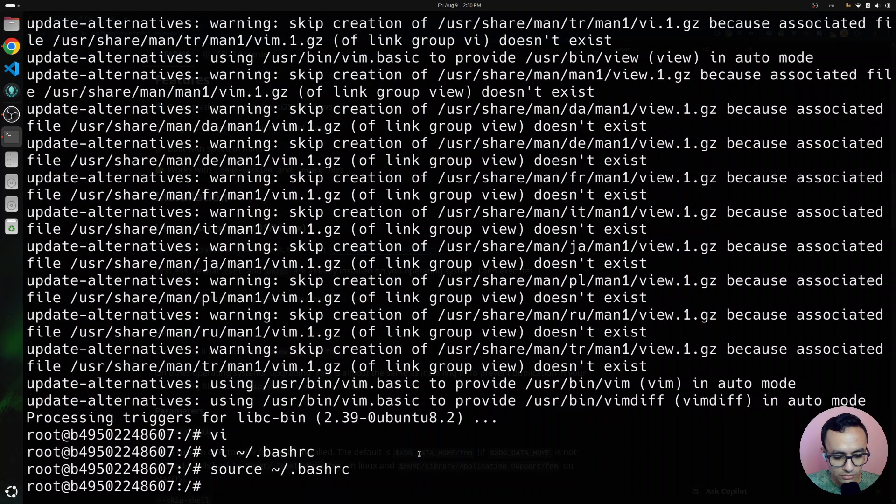
type("cd")
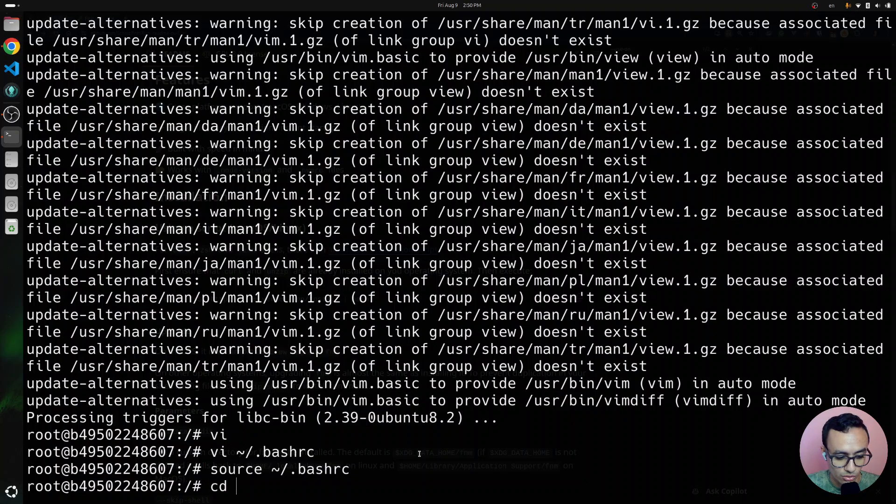
type("project1/")
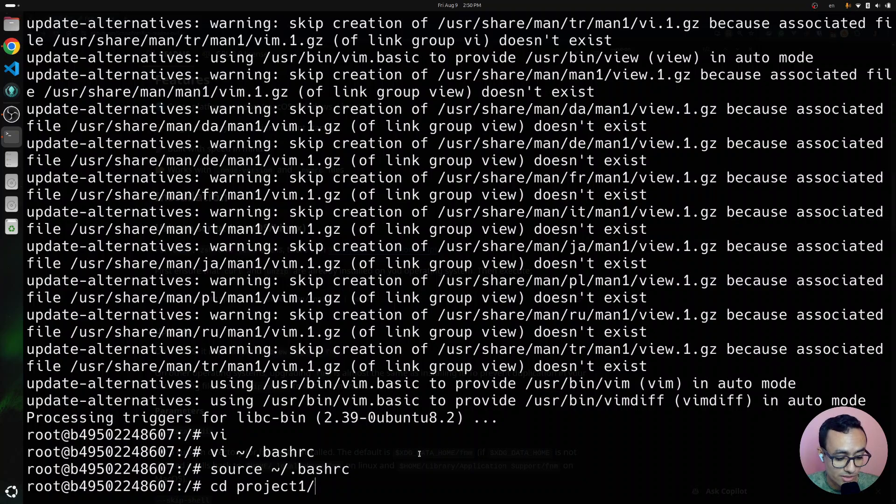
type("node --version")
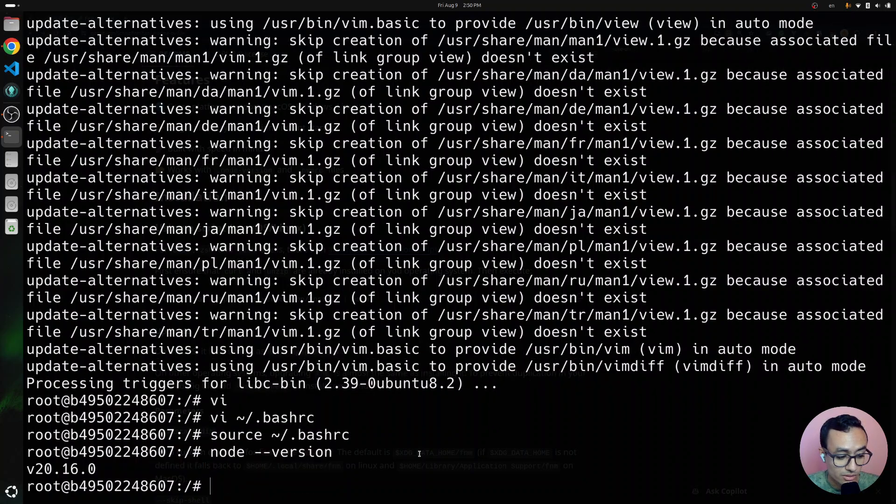
Confirm node --version reports v18.20.4 inside project1 and return to the root directory.
type("cd project1/")
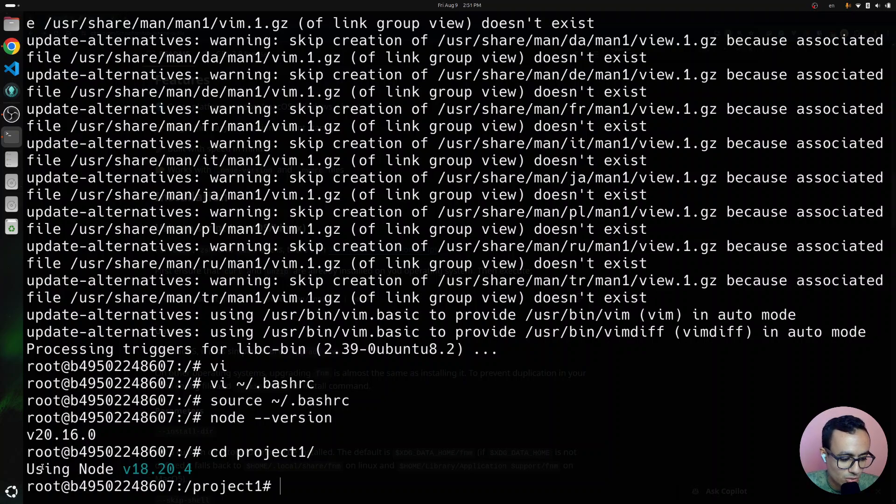
type("node --version")
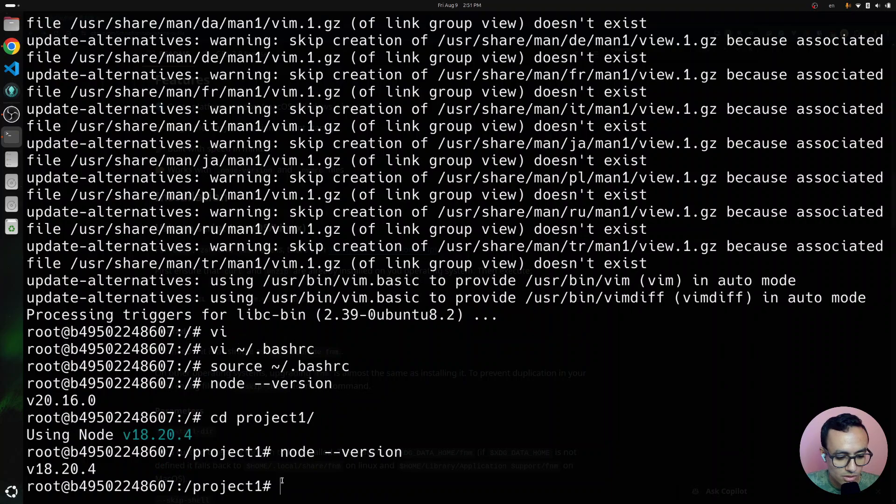
type("cd ../")
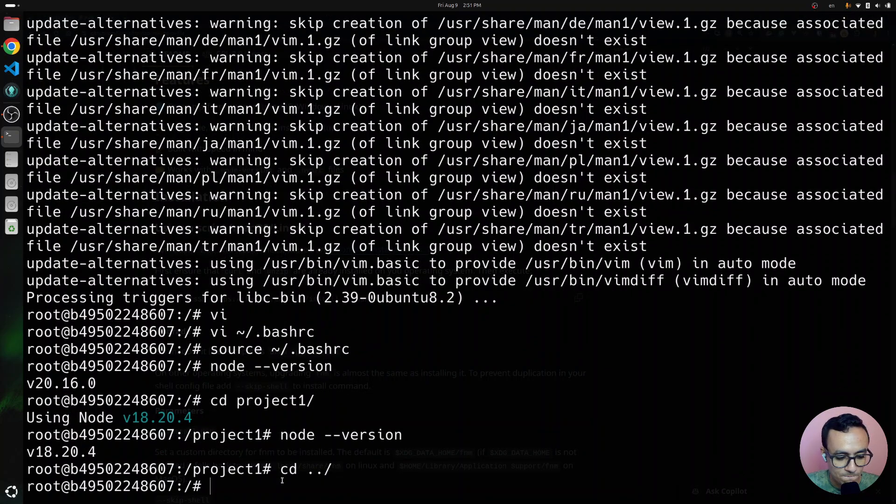
type("mkdir")
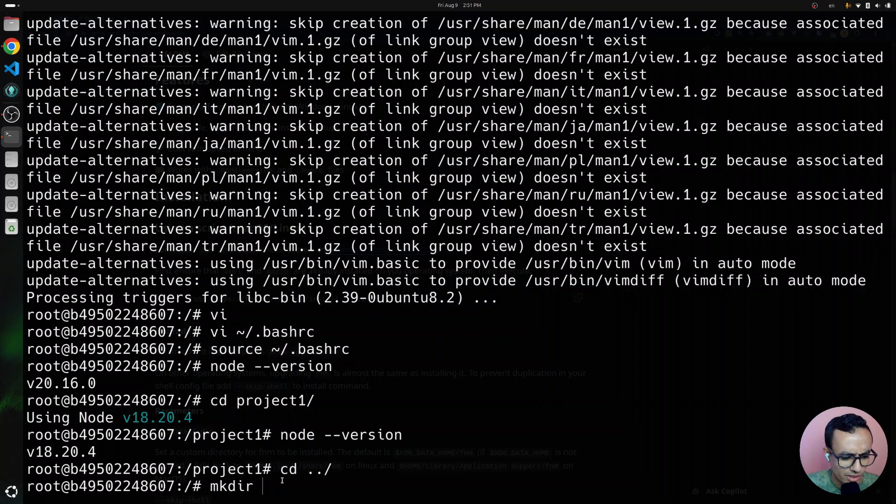
Create project2 and write its .nvmrc file in vi pinning Node v16.
type("project2")
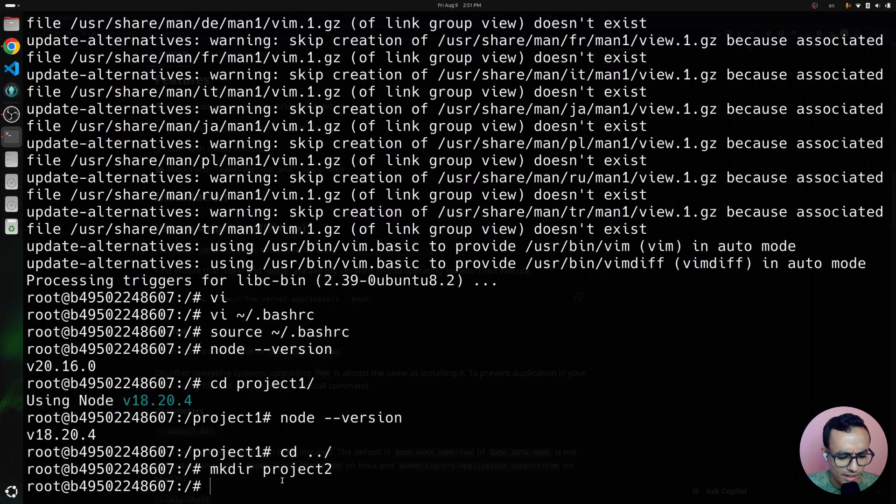
type("echo")
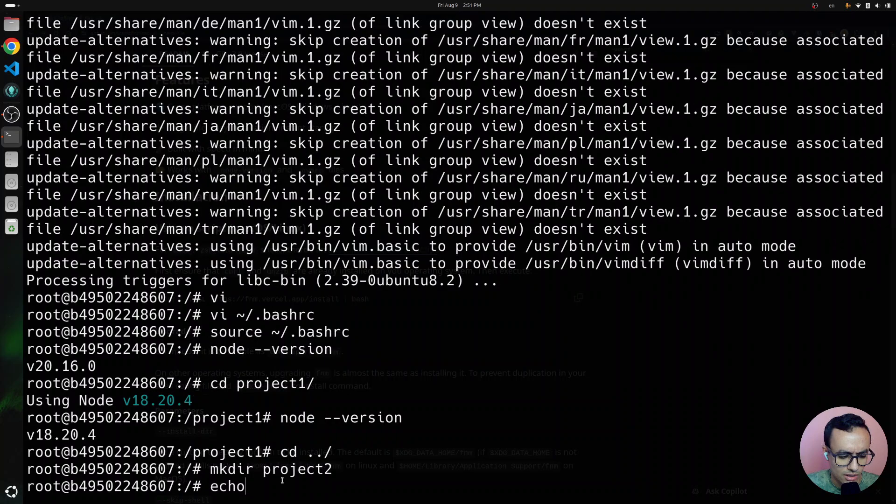
type("vi proje")
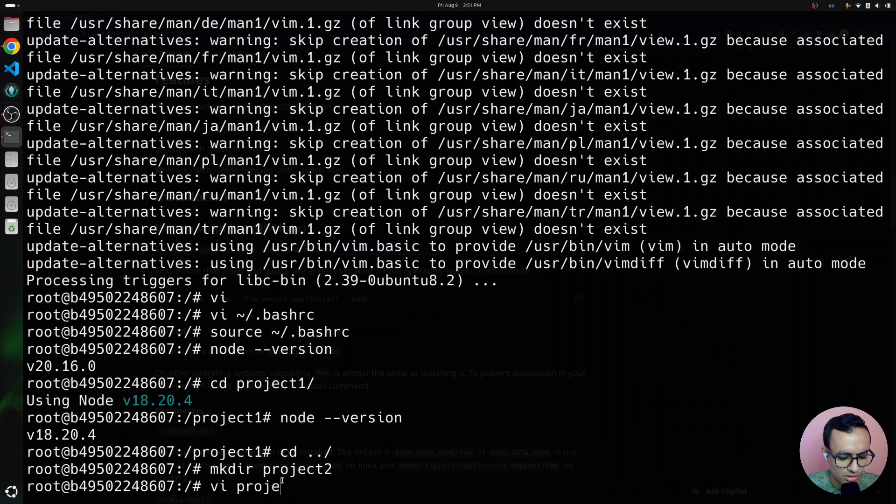
type("ct2/.")
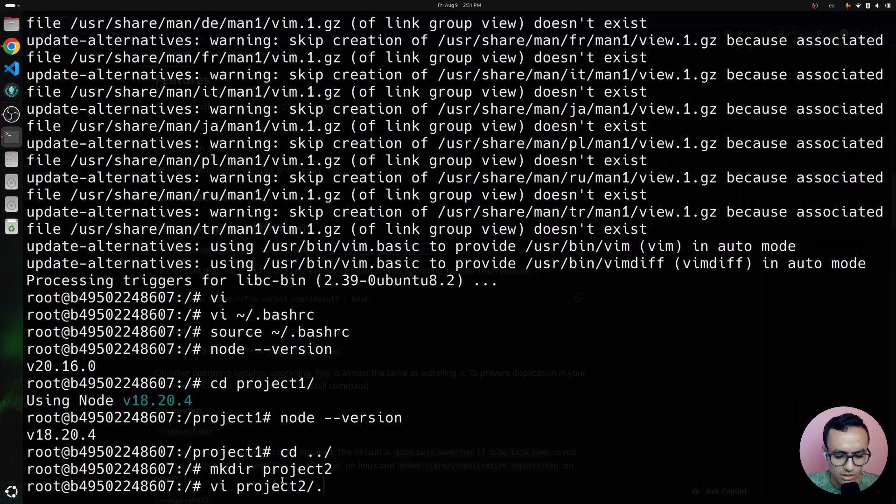
type("nvrm")
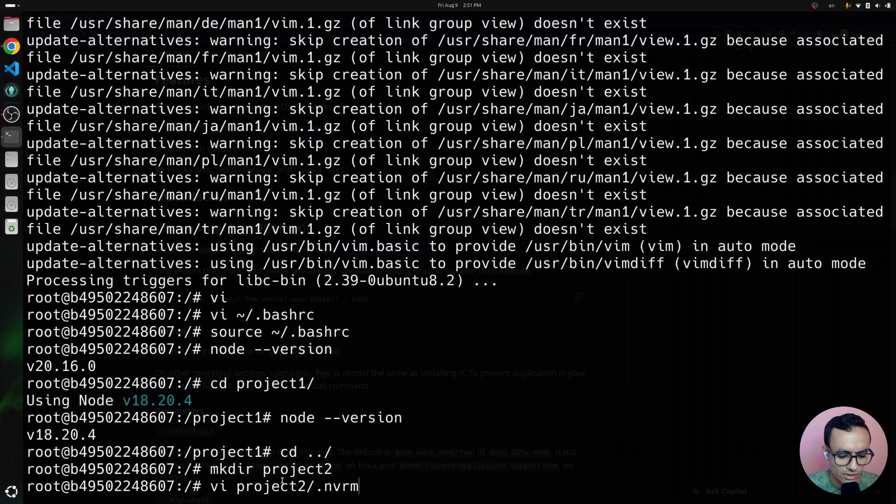
type("c")
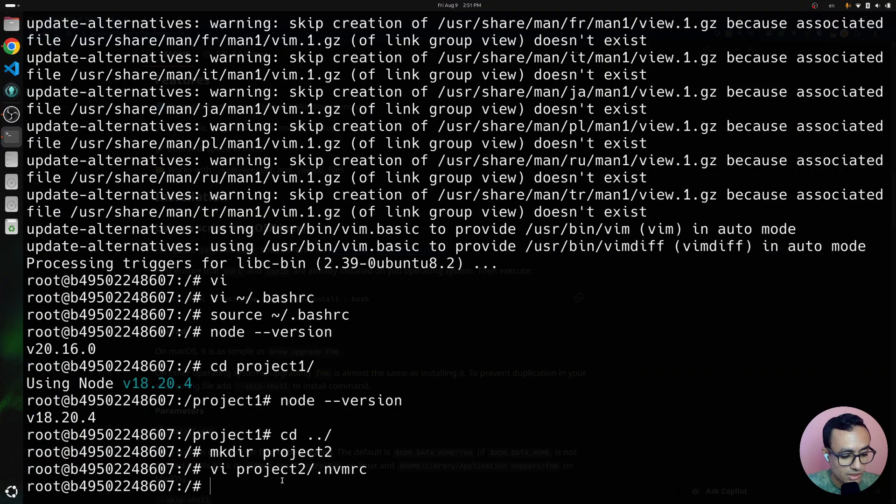
Enter project2 and answer y so fnm installs the missing Node v16.20.2.
type("cd project2")
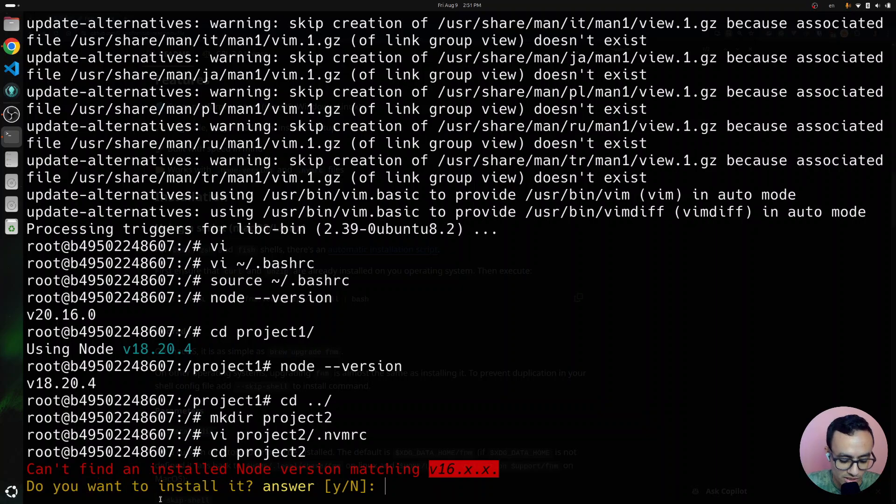
type("y")
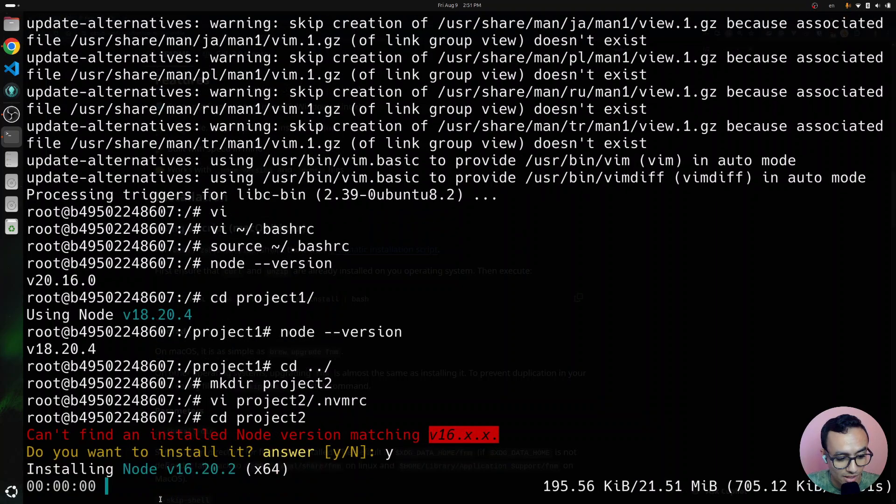